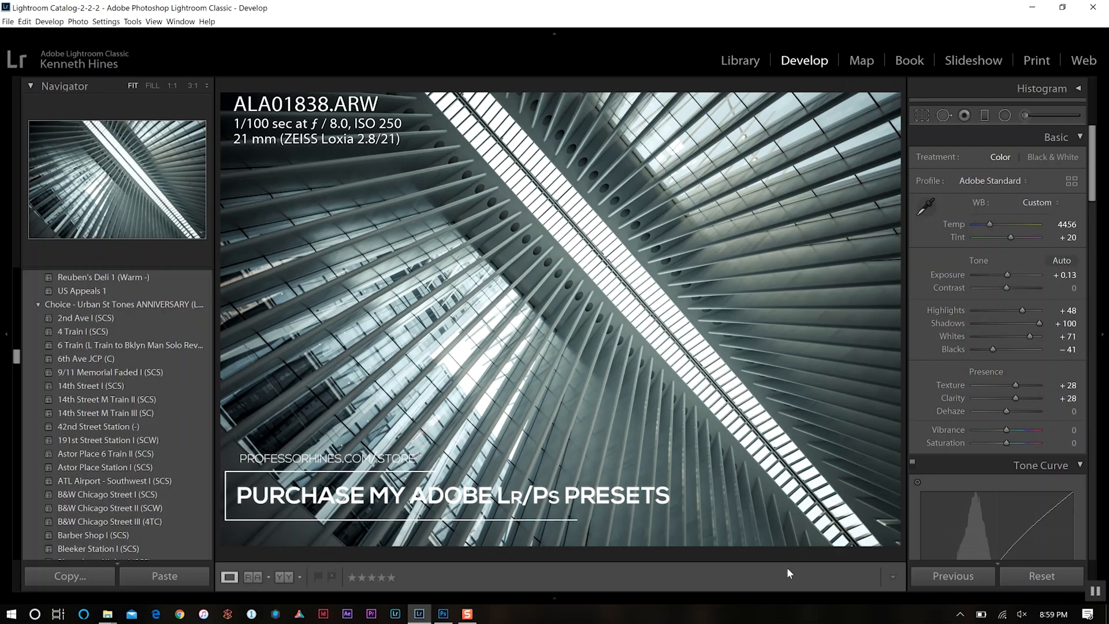
mouse_move(618, 198)
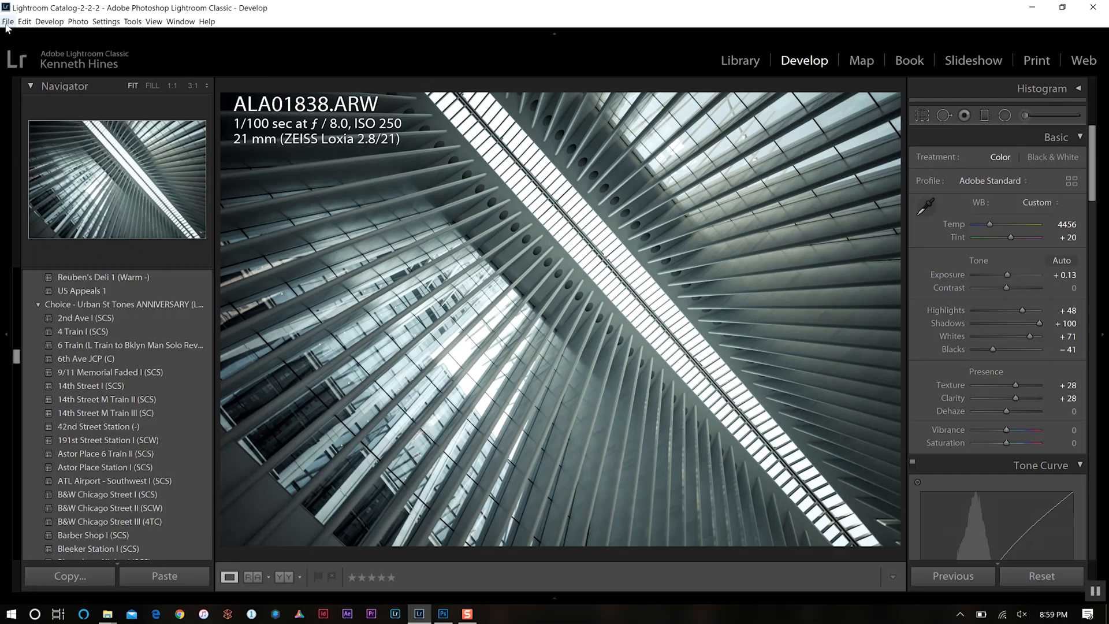
Step: Export the skylight photo as a TIFF with no compression, sRGB colour space and 16 bits/component
left_click(7, 21)
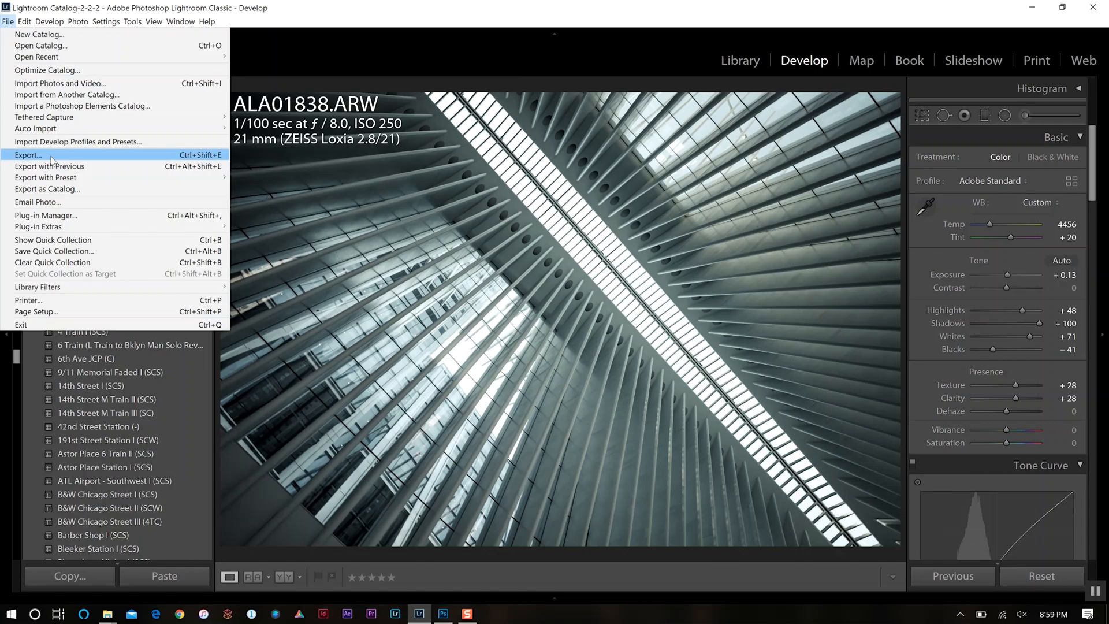
left_click(28, 154)
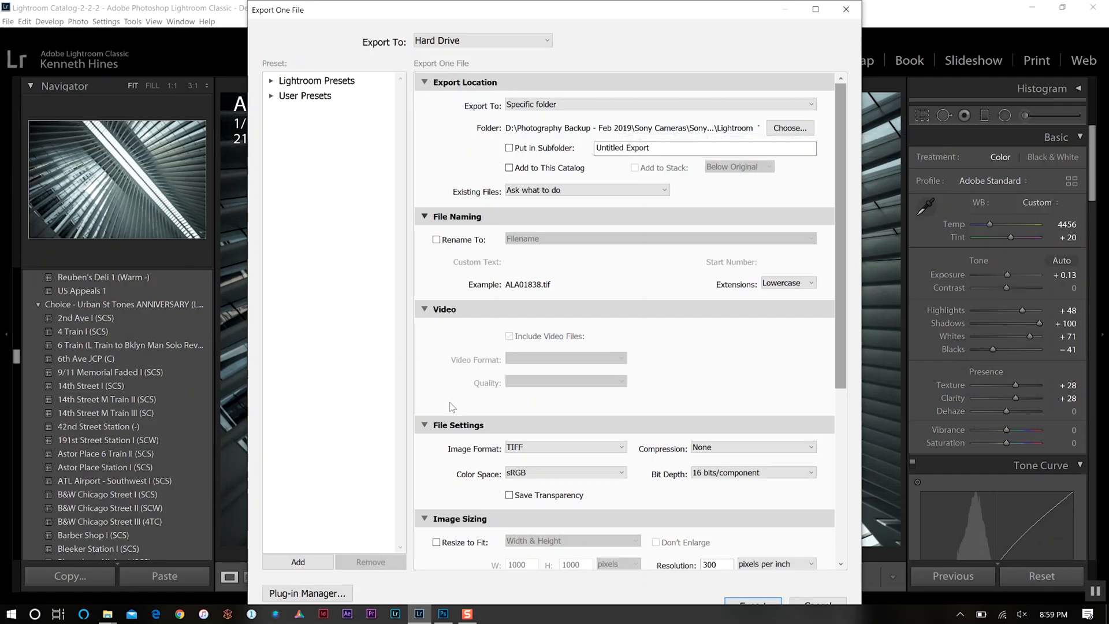
mouse_move(584, 452)
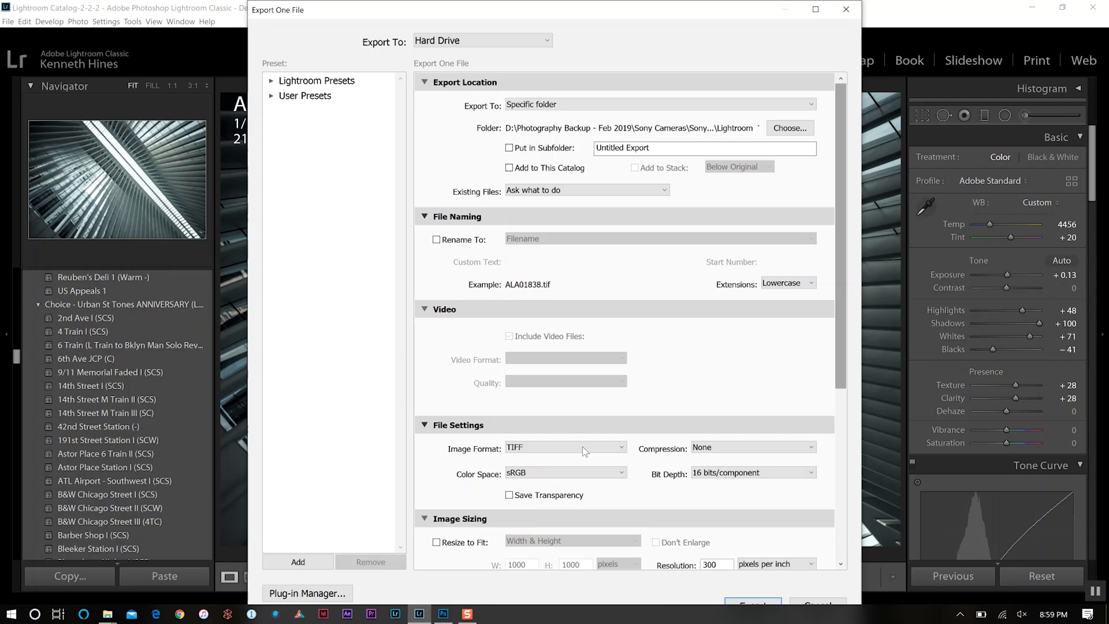
left_click(564, 447)
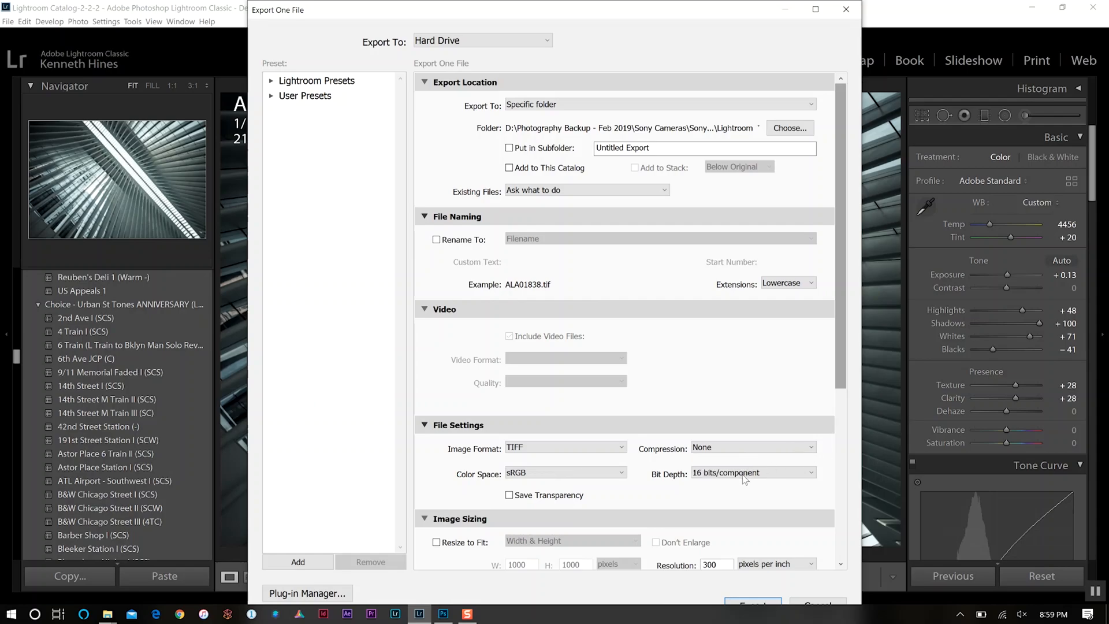
left_click(752, 472)
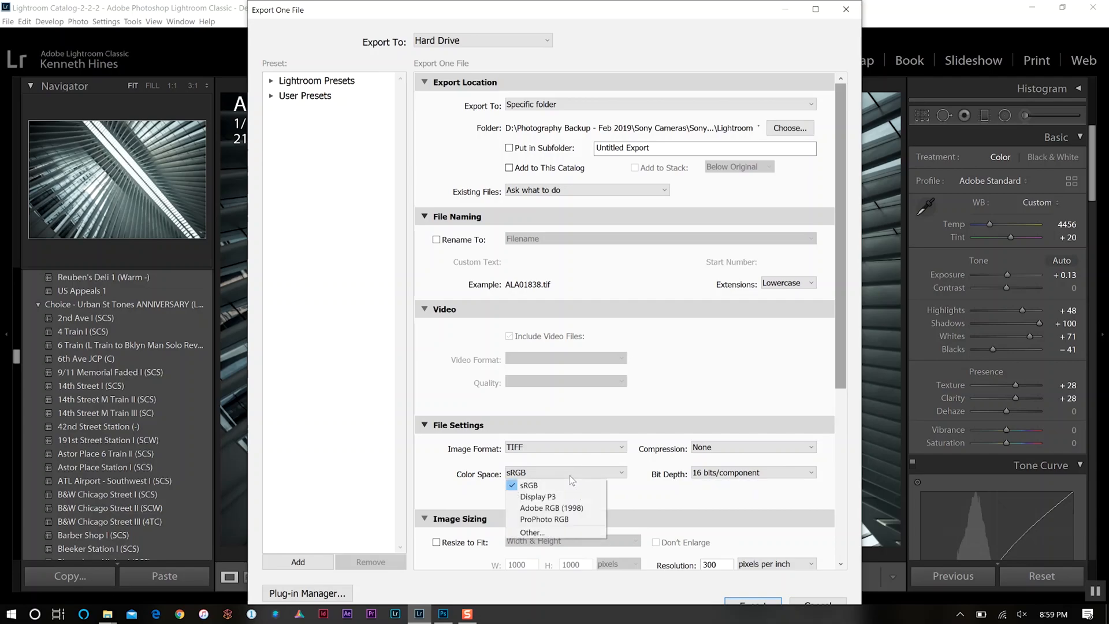
mouse_move(534, 481)
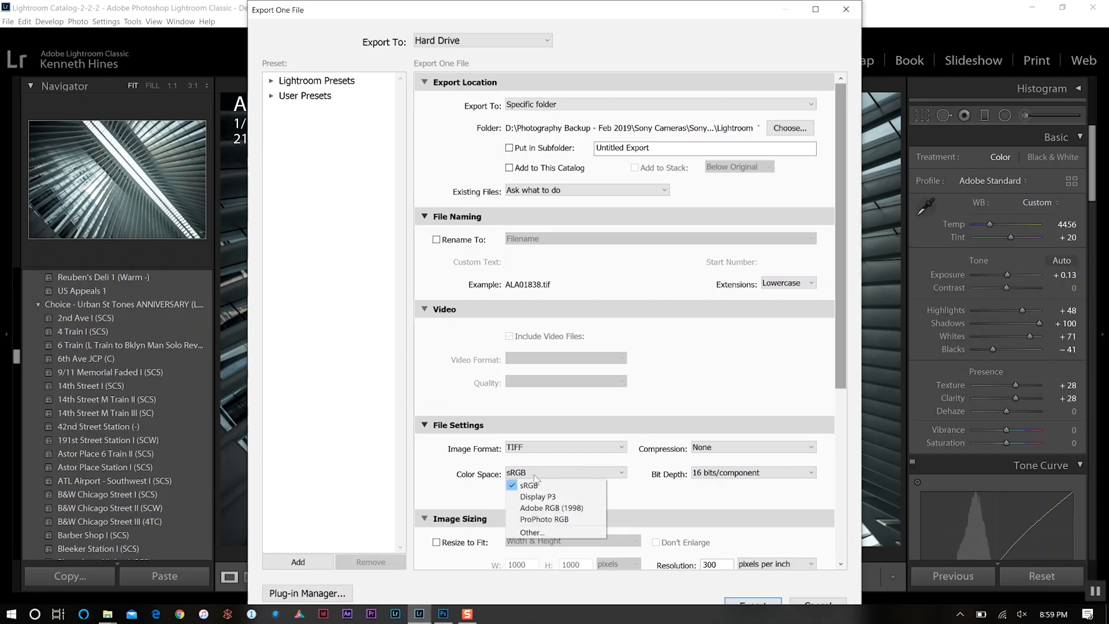
left_click(530, 485)
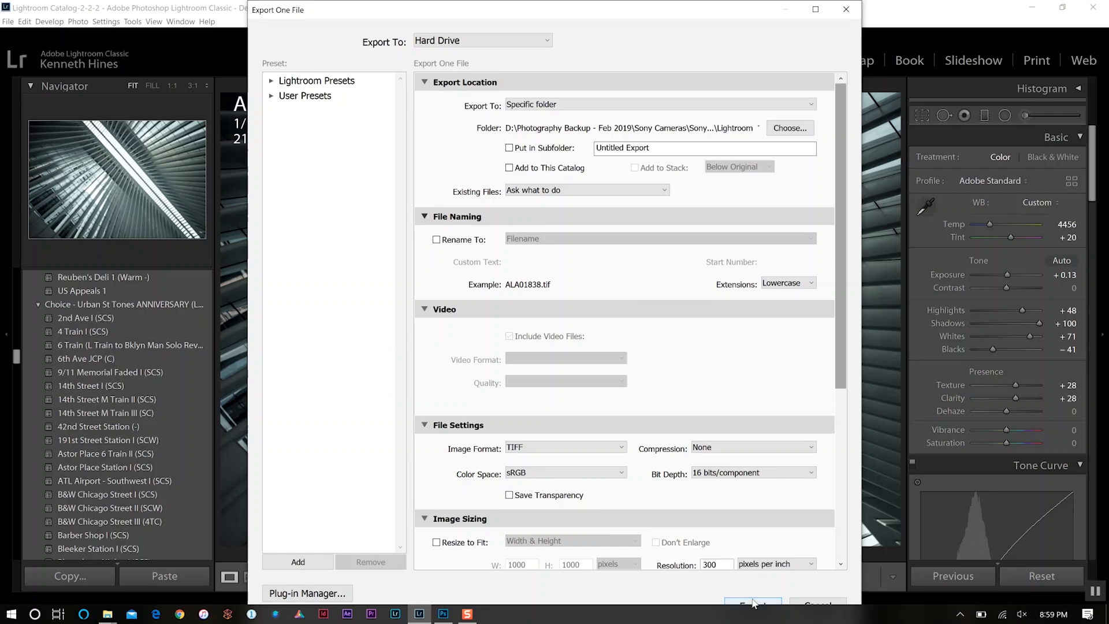
left_click(753, 603)
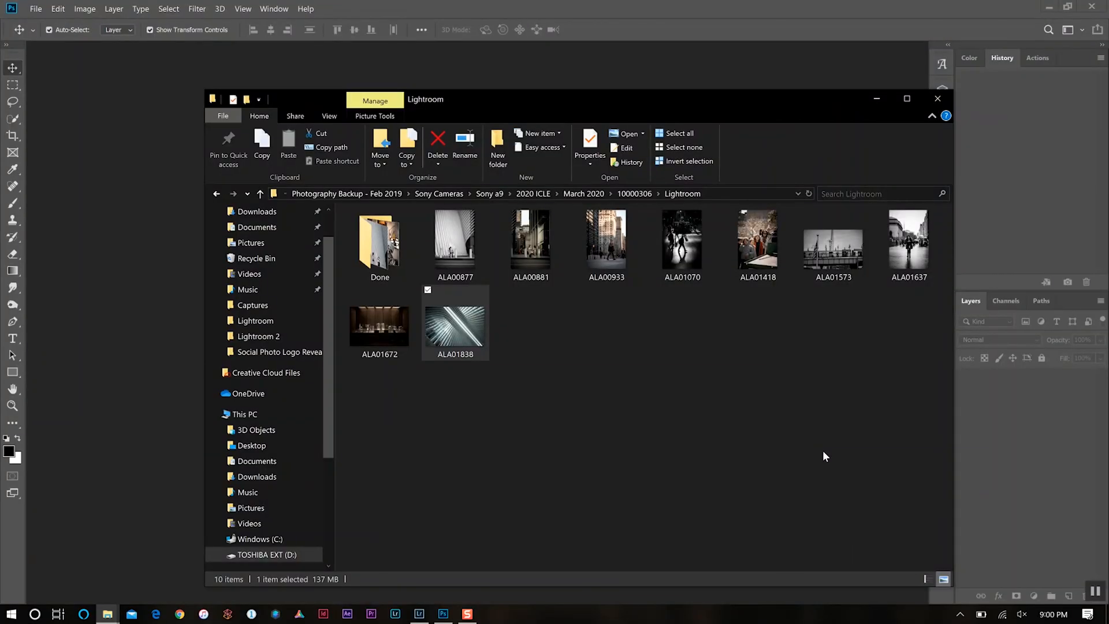
mouse_move(605, 460)
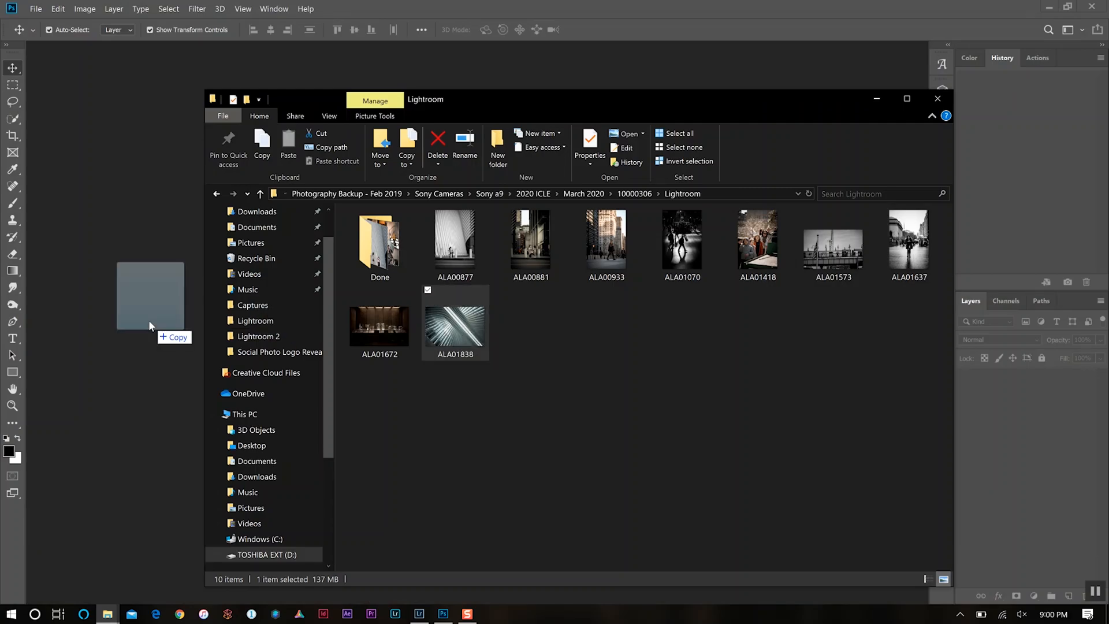
Step: Open the exported ALA01838.tif in Photoshop as a 16-bit RGB document
double_click(455, 322)
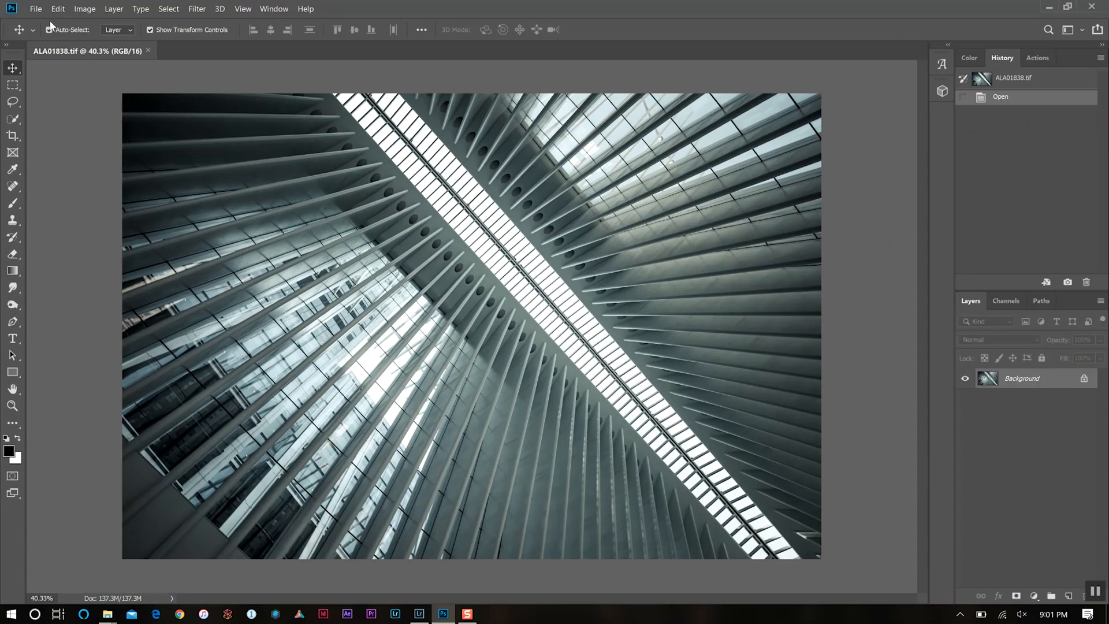
left_click(35, 9)
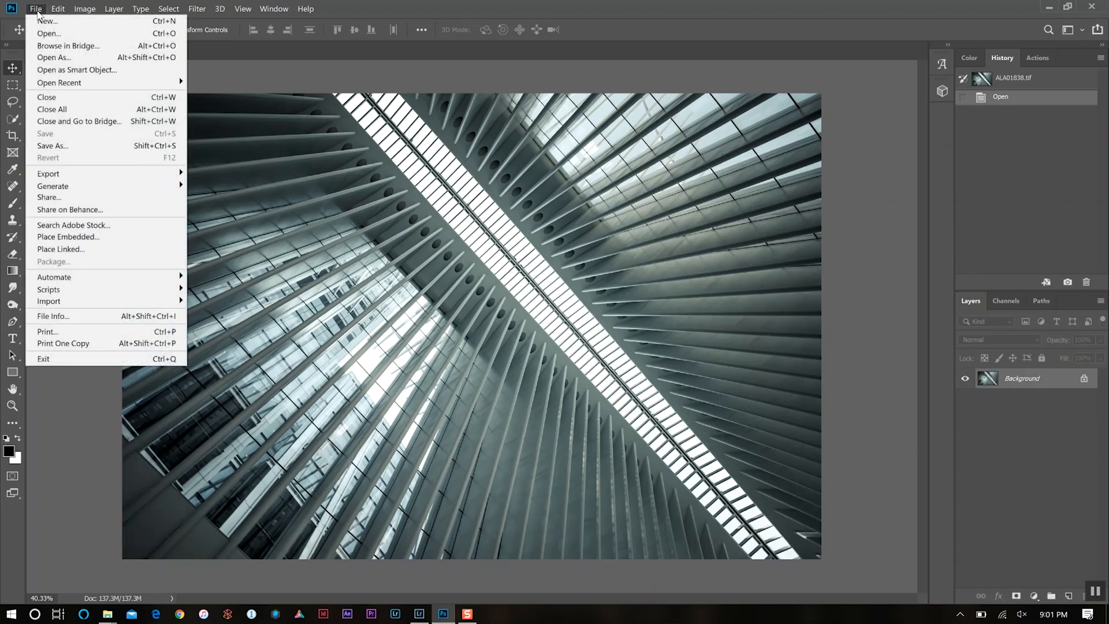
Step: Save the skylight image as a JPEG in the same folder via Save As
left_click(52, 145)
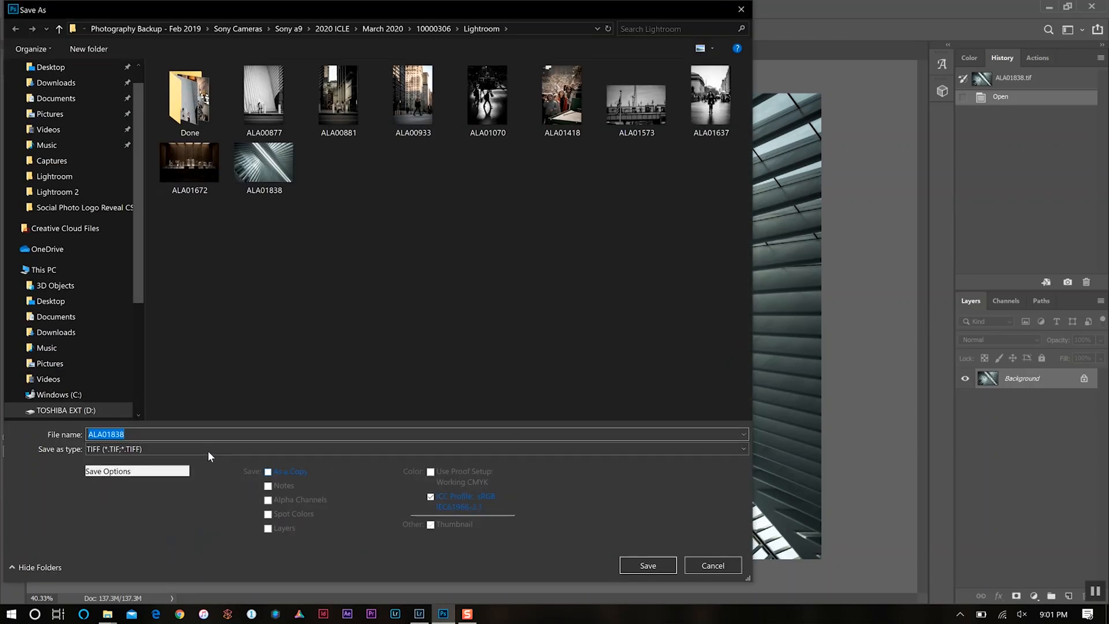
left_click(413, 448)
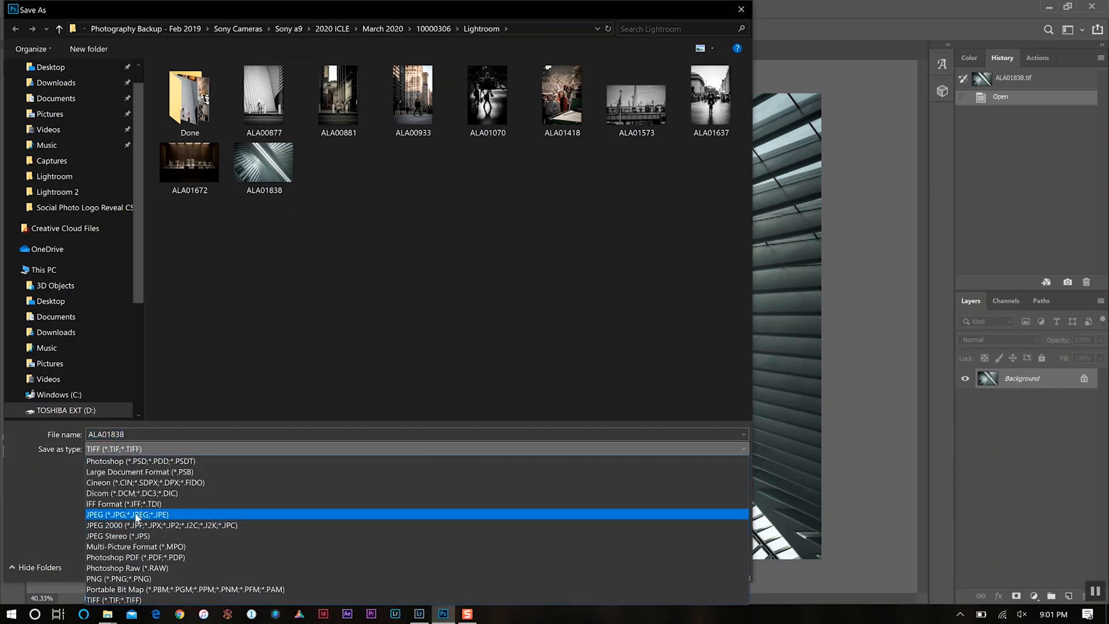
left_click(127, 514)
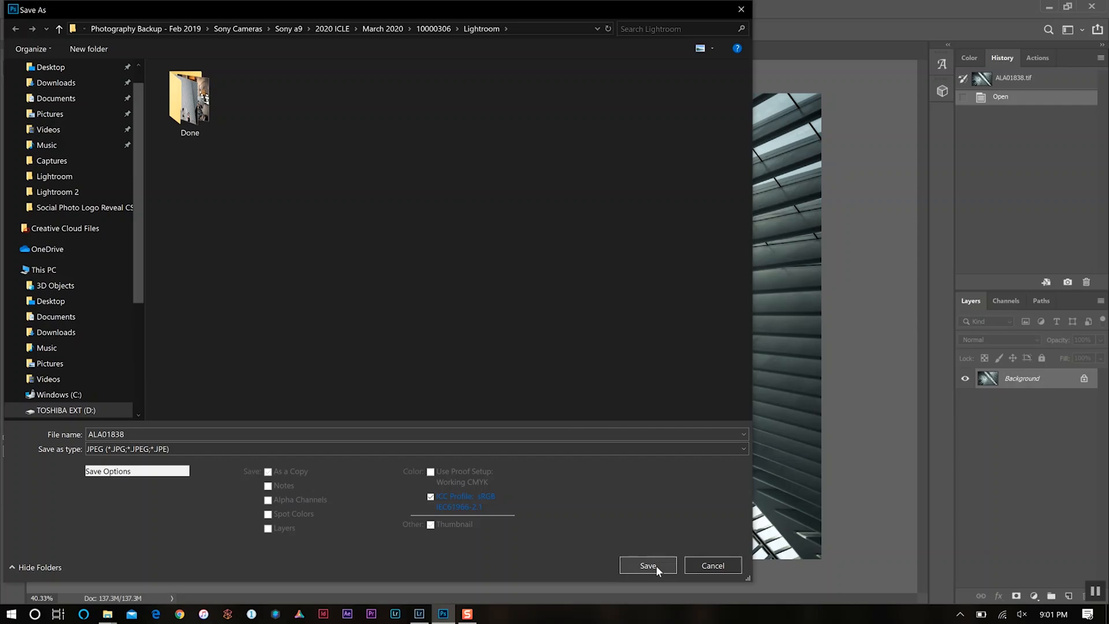
left_click(647, 564)
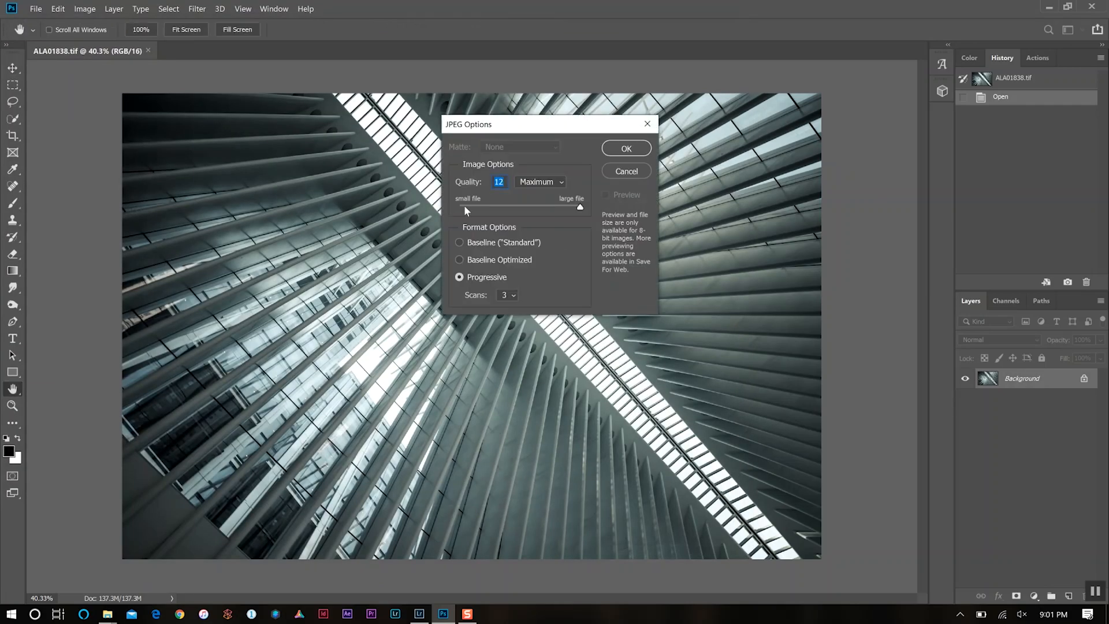
mouse_move(552, 237)
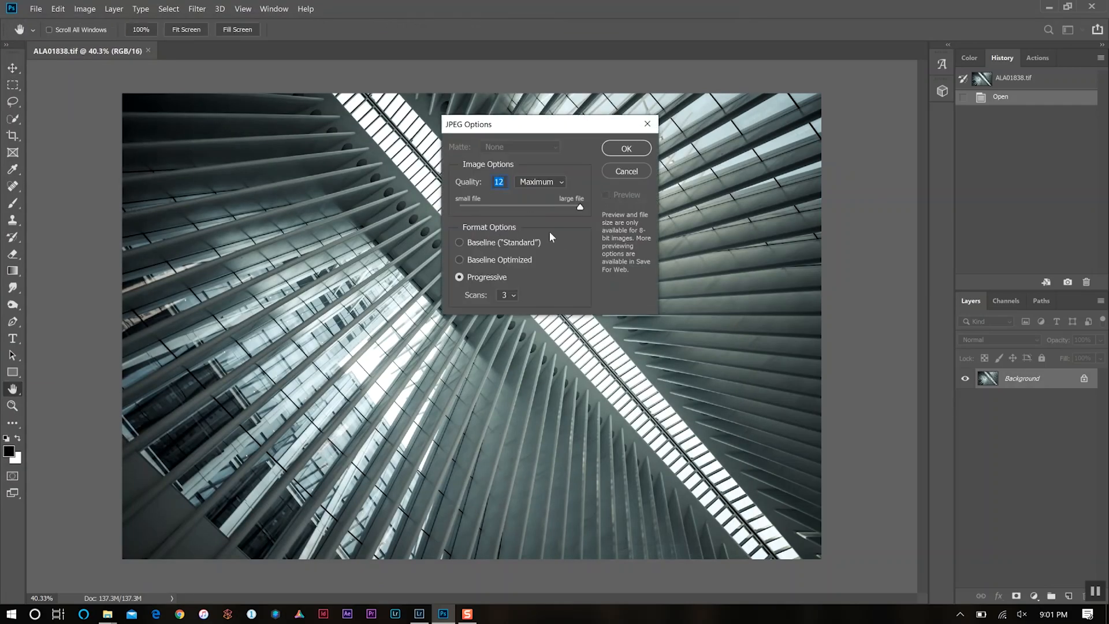
Step: Confirm JPEG options at maximum quality 12, Progressive format with 3 scans
left_click(514, 295)
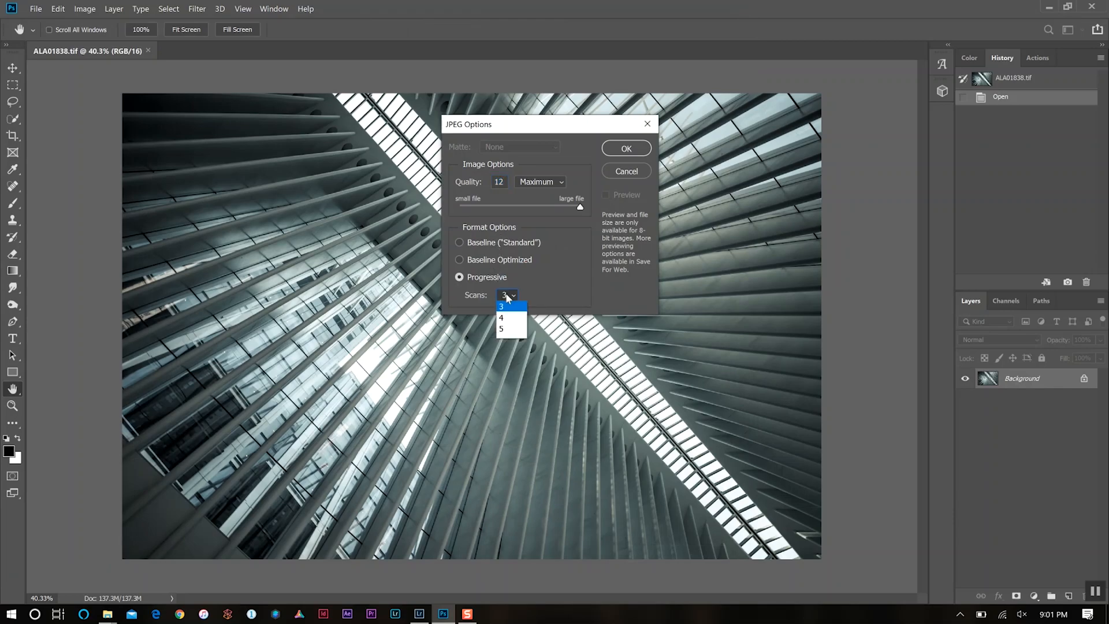
left_click(501, 306)
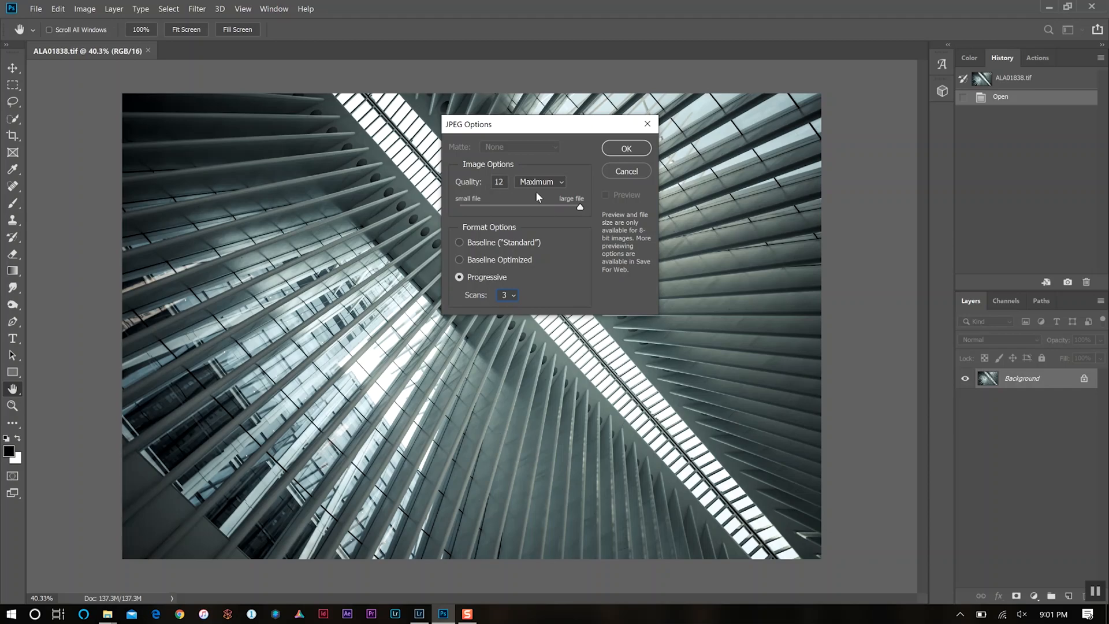
mouse_move(549, 190)
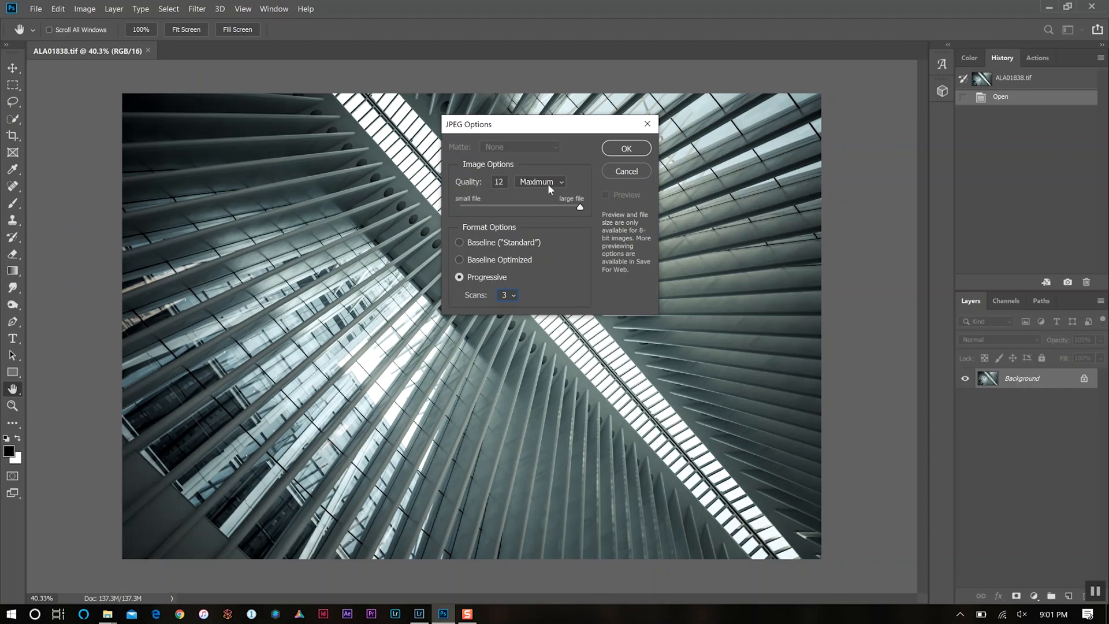
mouse_move(545, 186)
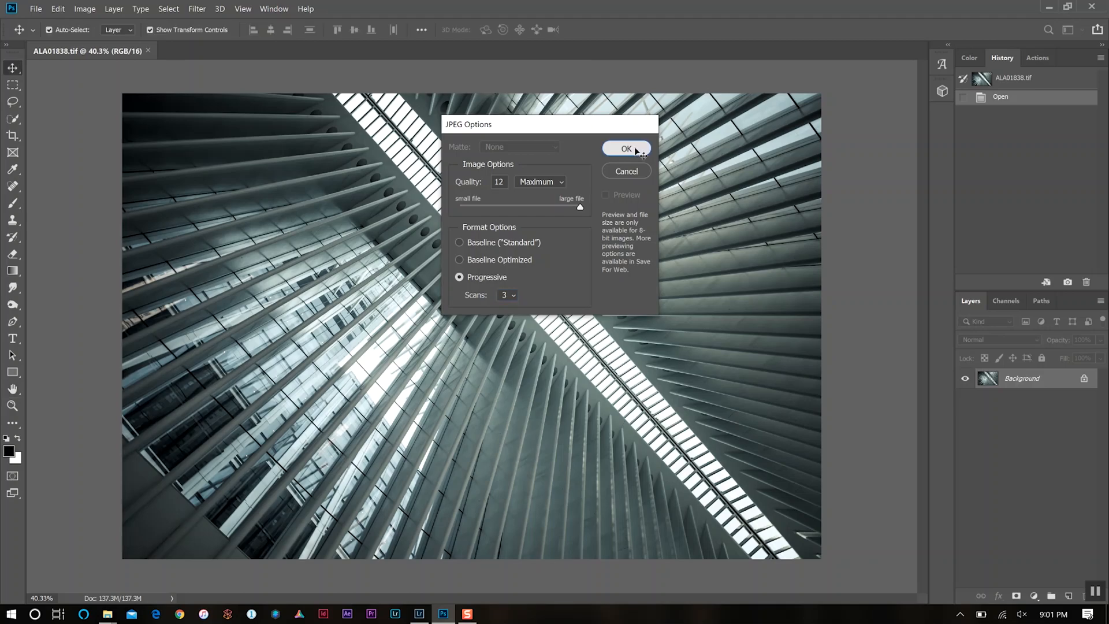
left_click(625, 148)
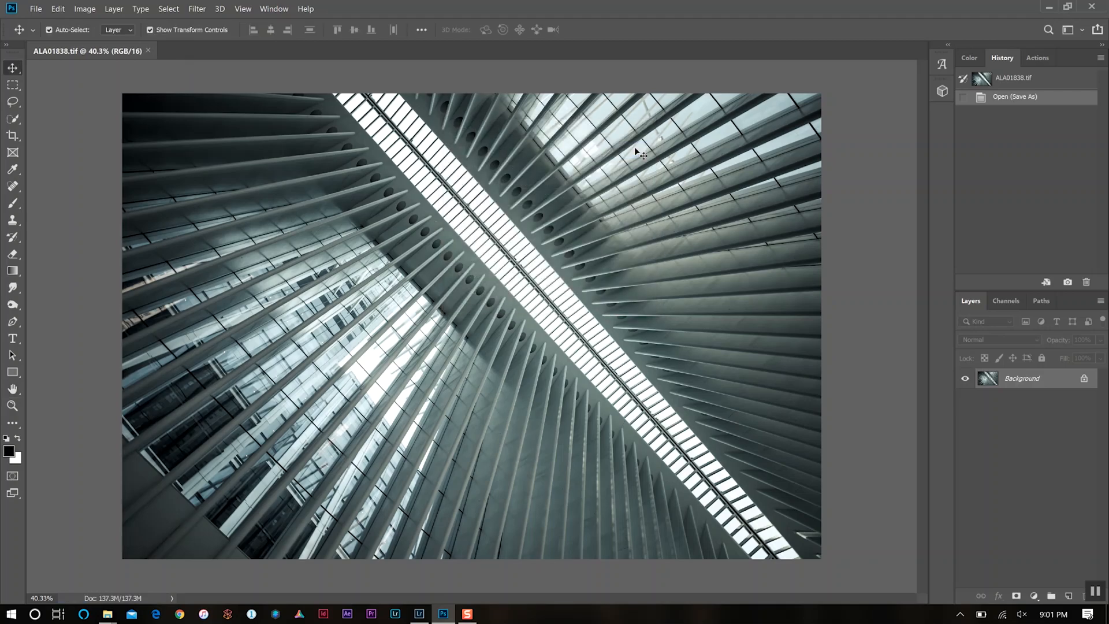